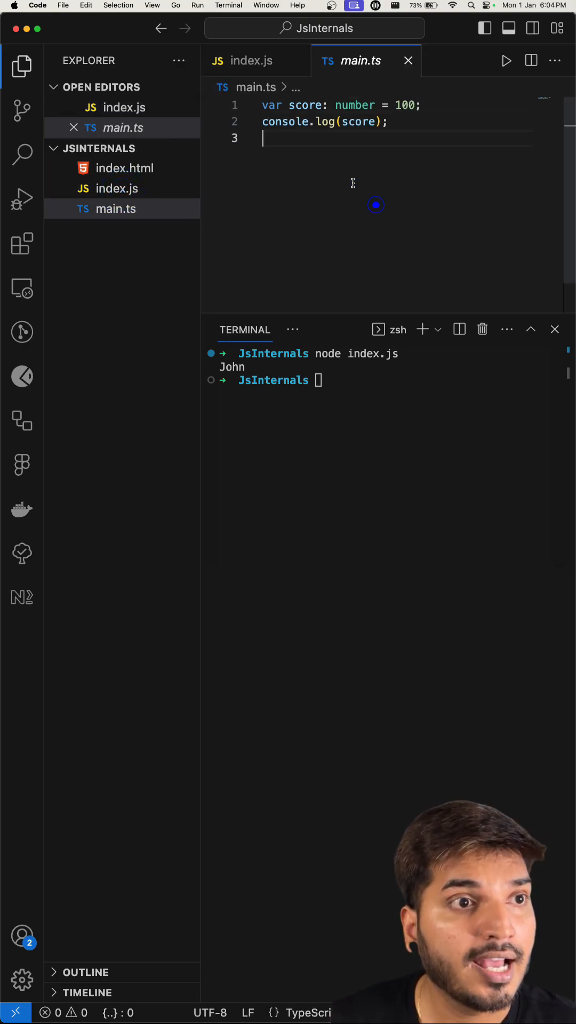
On line 3 of main.ts, type score = "Sashi", triggering the TypeScript type error underline.
double_click(350, 105)
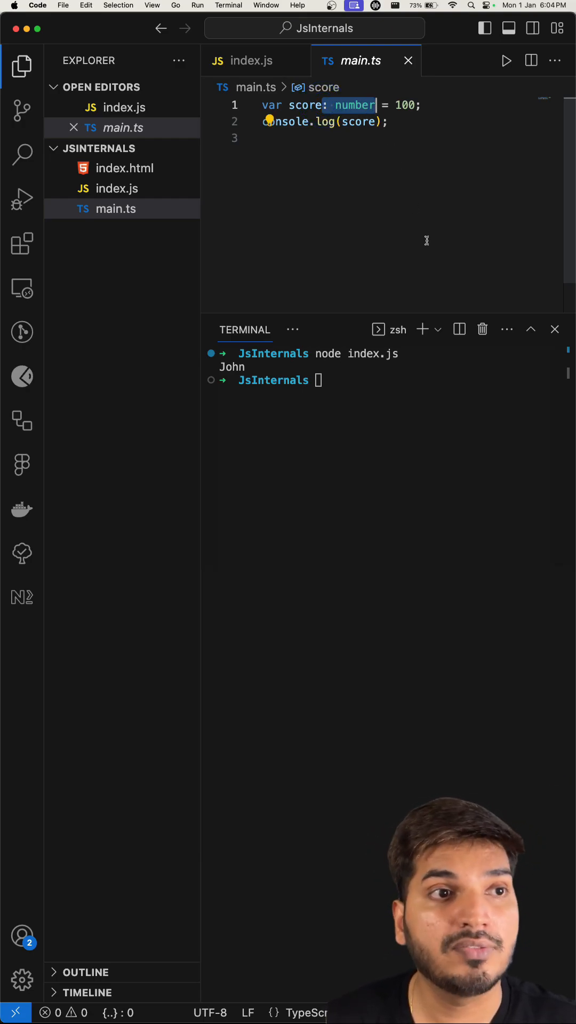
left_click(263, 138)
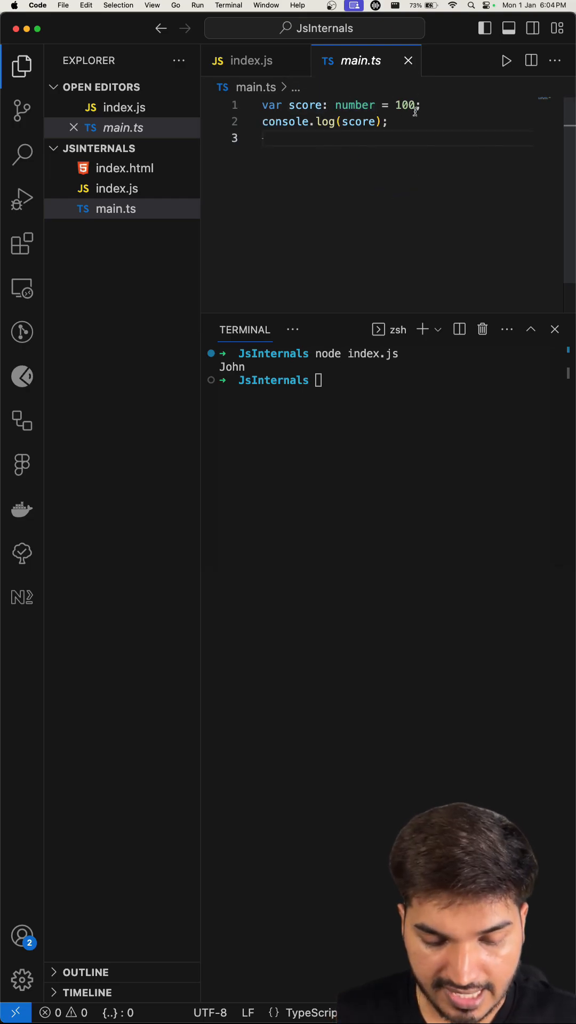
type("score")
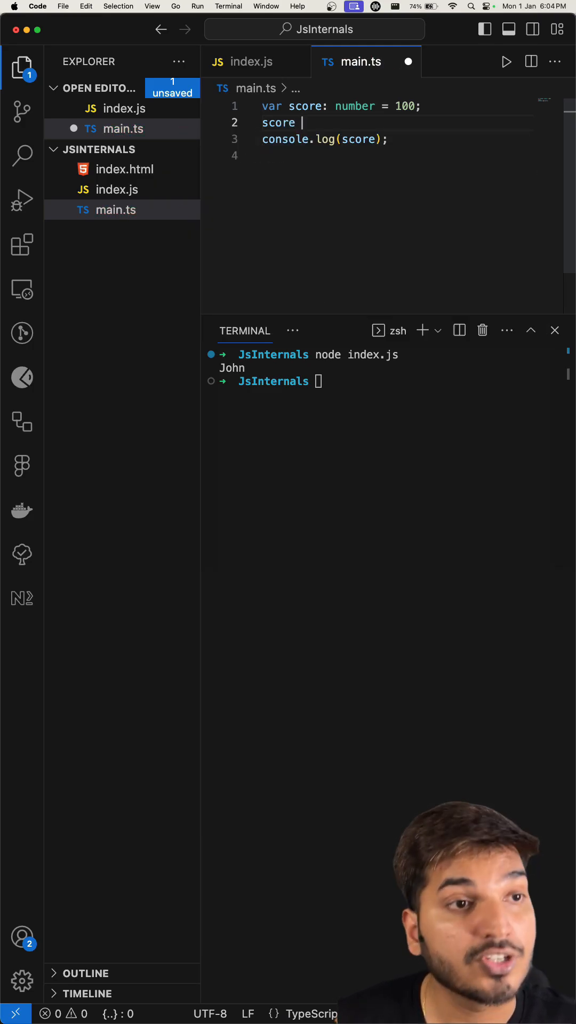
type("= \"Sashi\"")
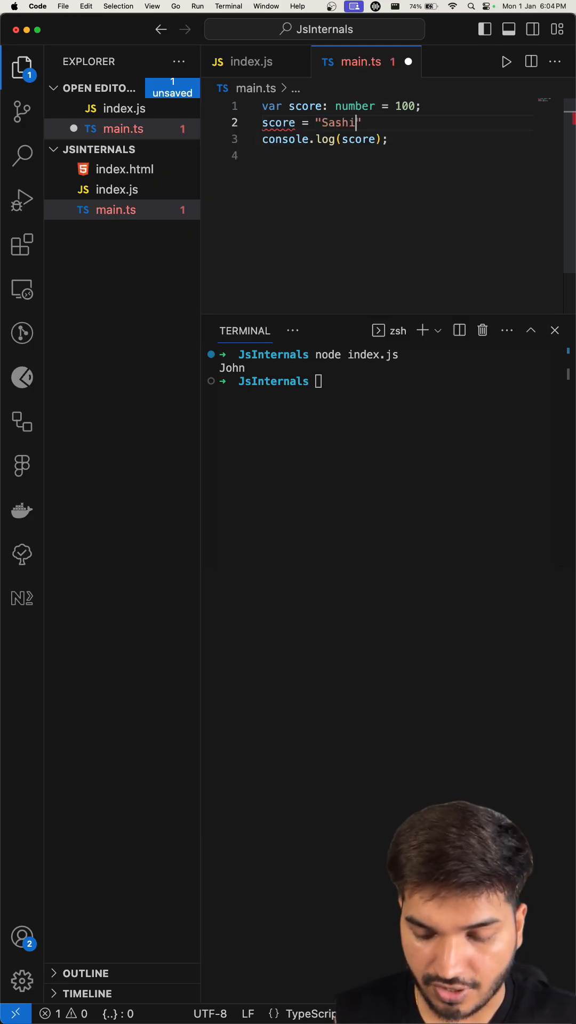
type("\"")
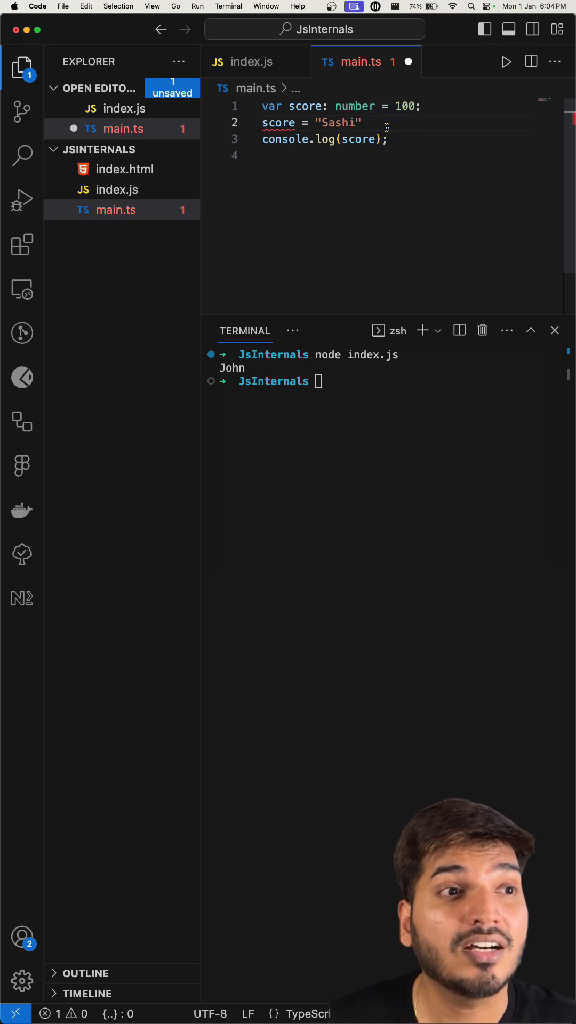